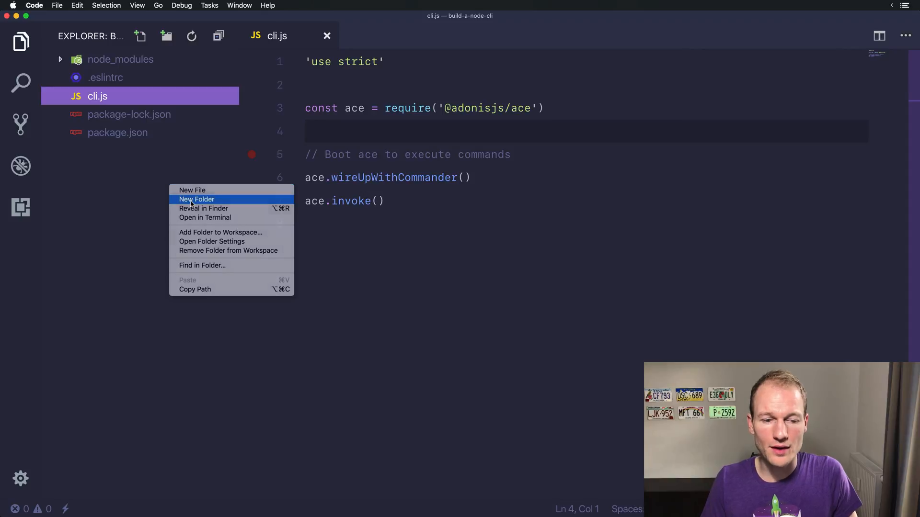
Create a new commands folder in the project next to cli.js
{"action": "left_click", "coordinate": [197, 199]}
{"action": "type", "text": "commands"}
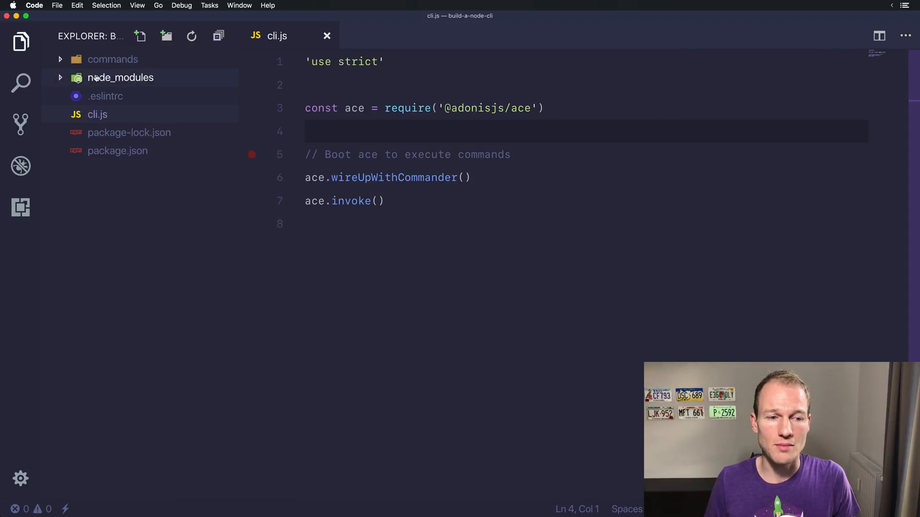
{"action": "left_click", "coordinate": [113, 58]}
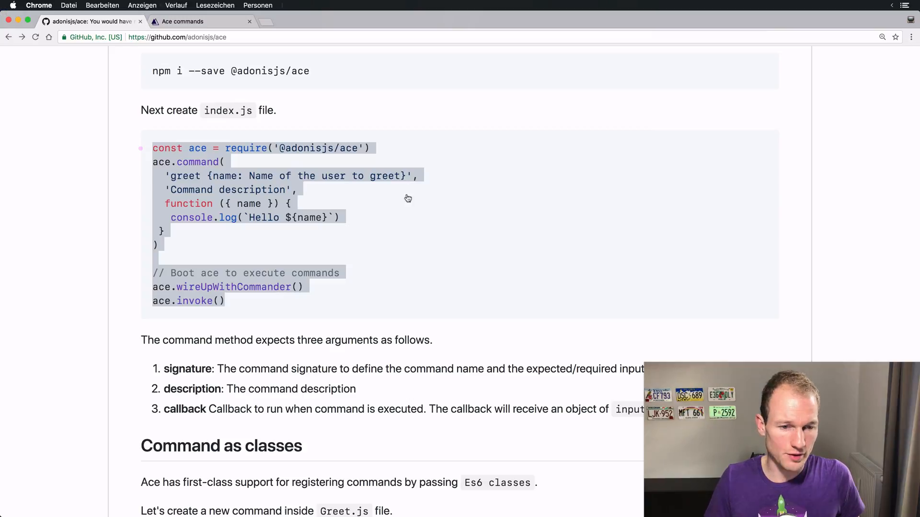
Scroll the ace README down to the 'Command as classes' Greet.js example
{"action": "scroll", "scroll_direction": "down", "scroll_amount": 3}
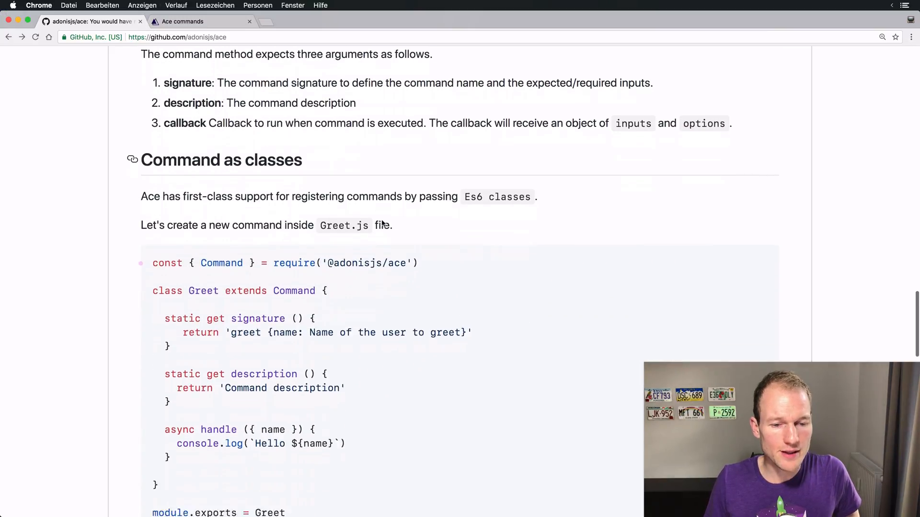
{"action": "scroll", "scroll_direction": "down", "scroll_amount": 3}
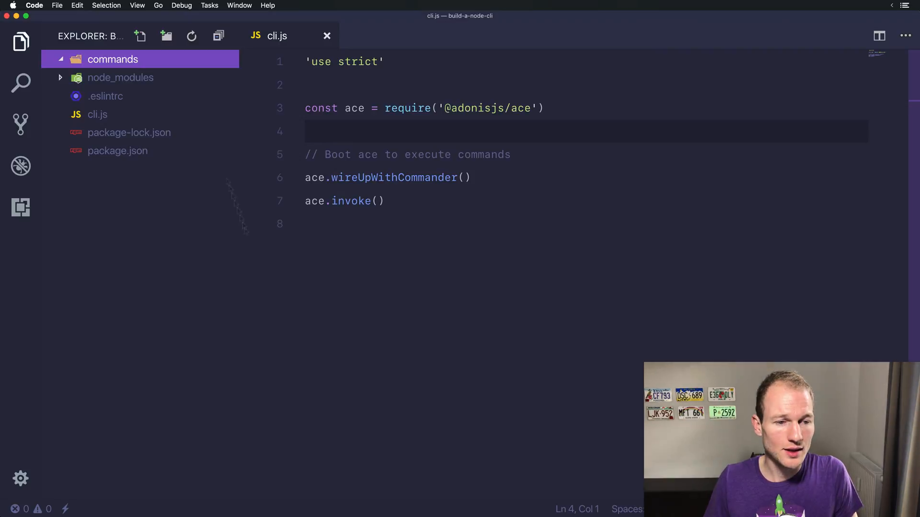
Add hello.js to the commands folder with the Command class example, signature 'hello'
{"action": "right_click", "coordinate": [113, 59]}
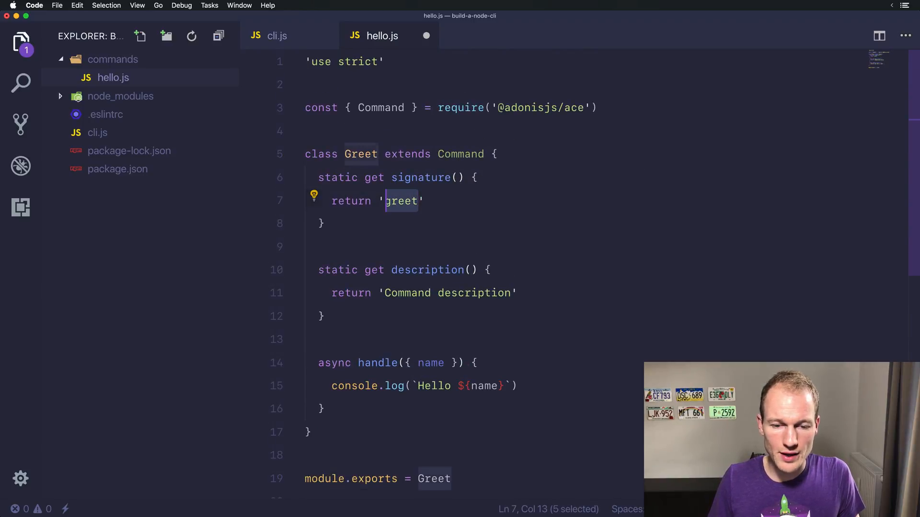
{"action": "type", "text": "hello"}
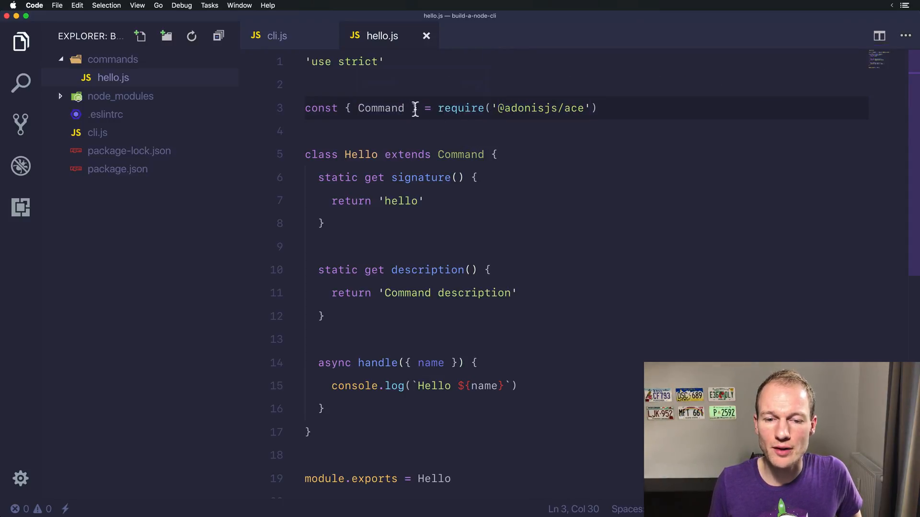
Rename the Greet class and its module export to Hello, then review the signature
{"action": "double_click", "coordinate": [380, 108]}
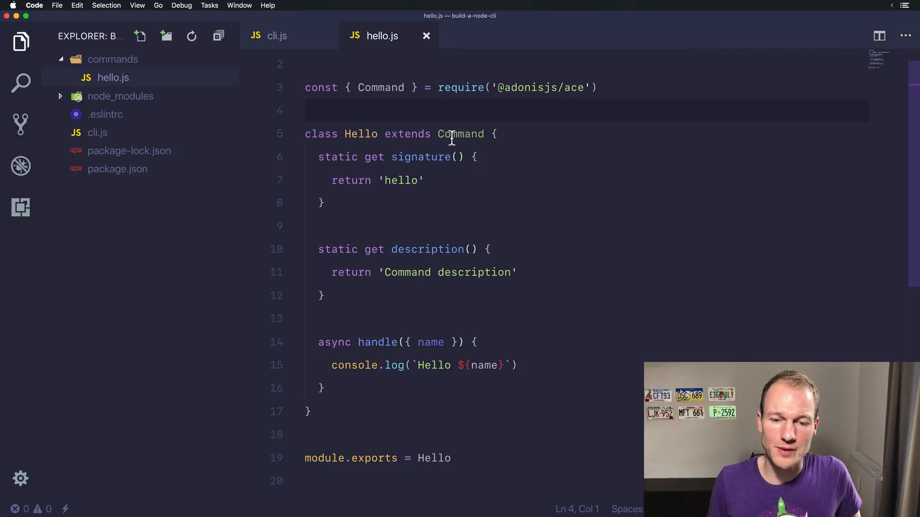
{"action": "mouse_move", "coordinate": [381, 138]}
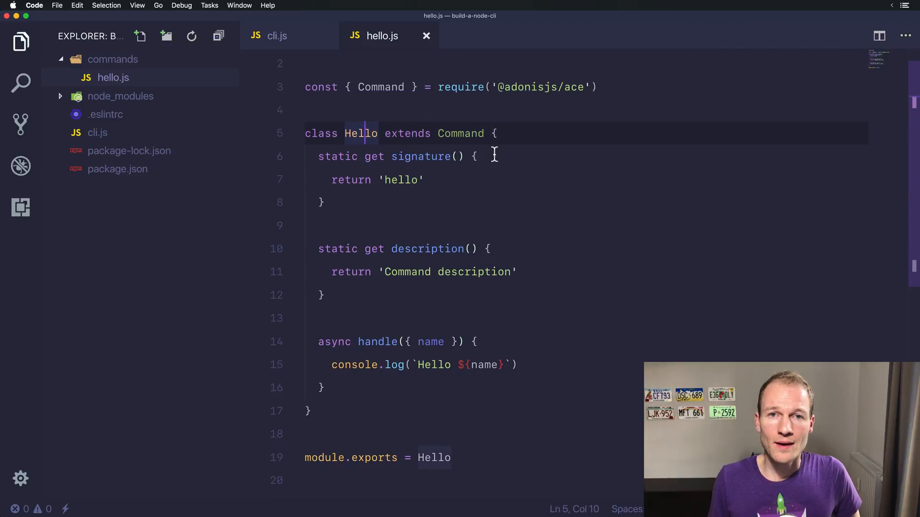
{"action": "mouse_move", "coordinate": [501, 165]}
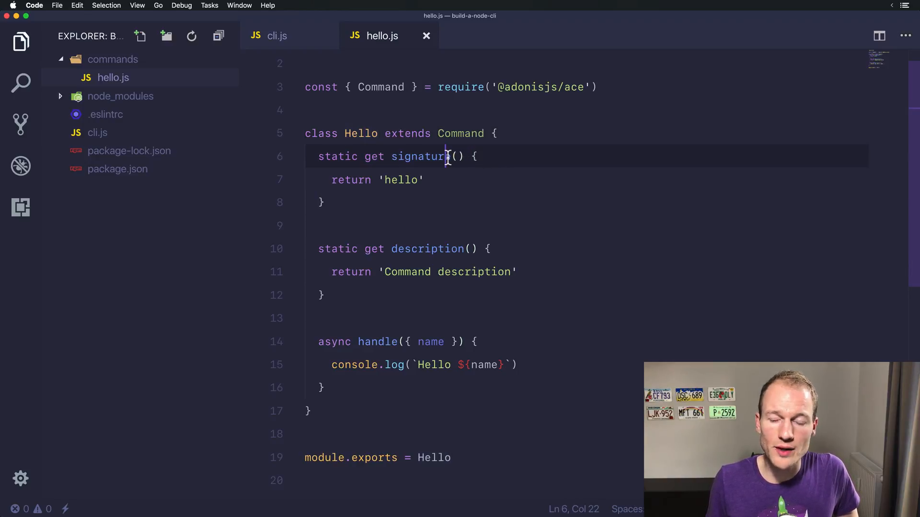
{"action": "left_click", "coordinate": [405, 179]}
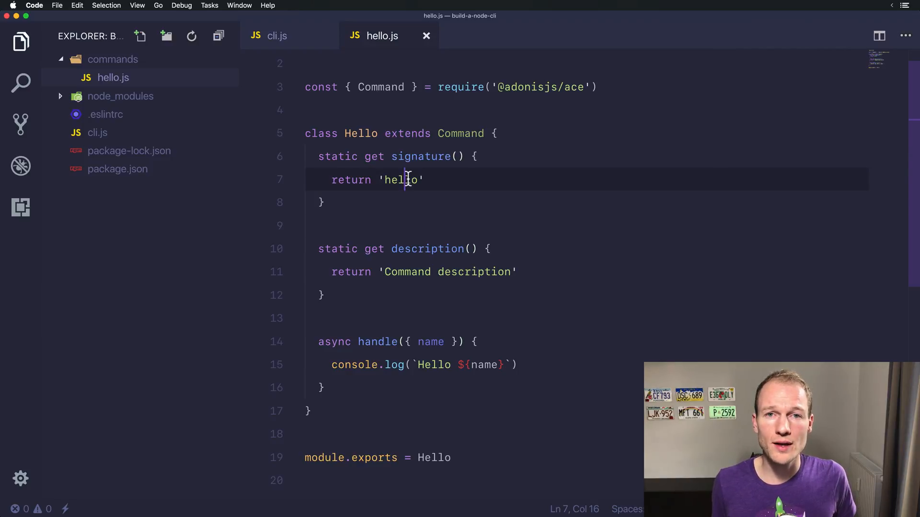
{"action": "double_click", "coordinate": [402, 180]}
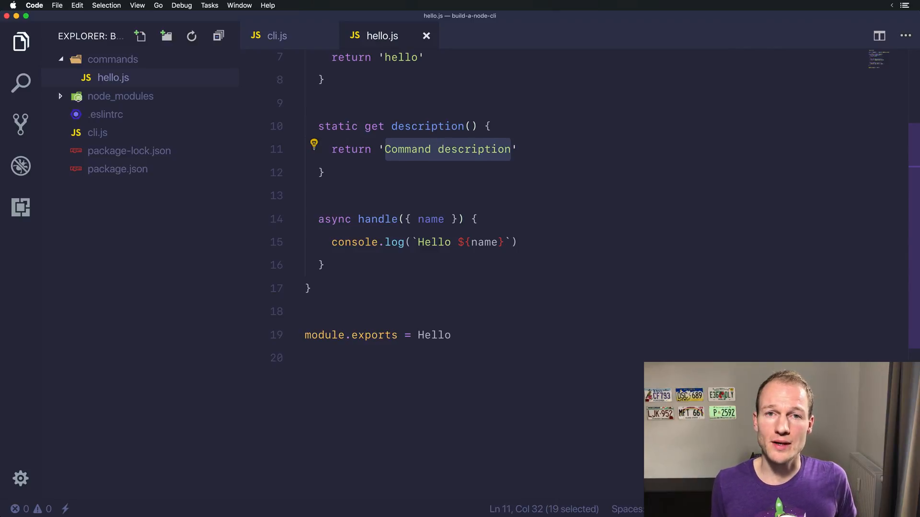
Set the description to 'Say hello to a stranger' and make handle log 'Hello Stranger' with no arguments
{"action": "type", "text": "Say hello to a stranger"}
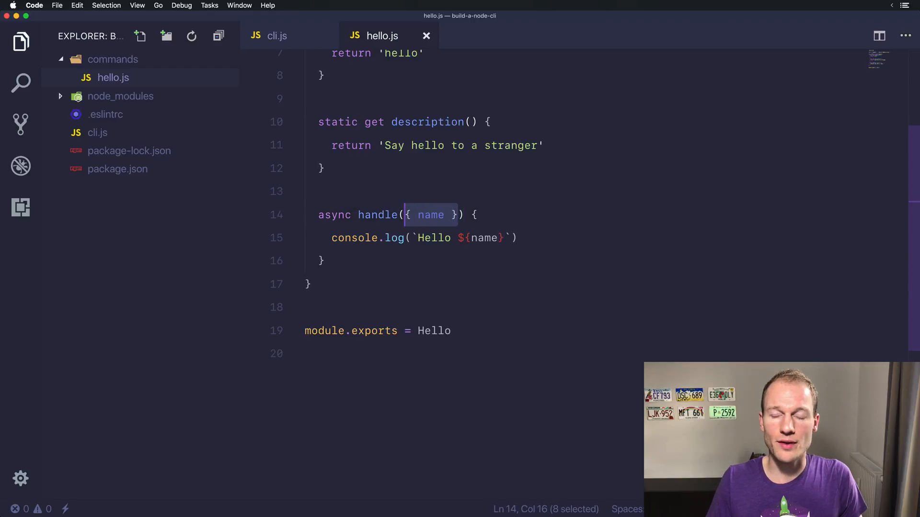
{"action": "type", "text": "args,"}
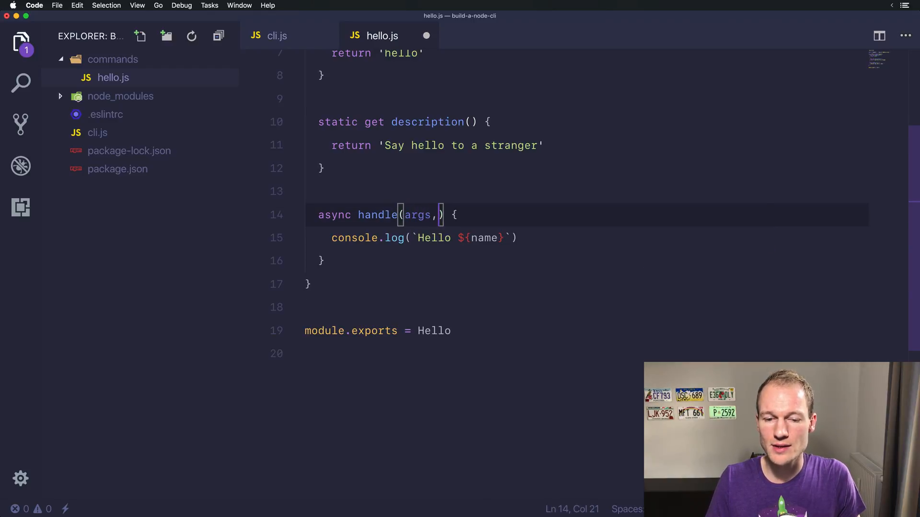
{"action": "type", "text": "flags"}
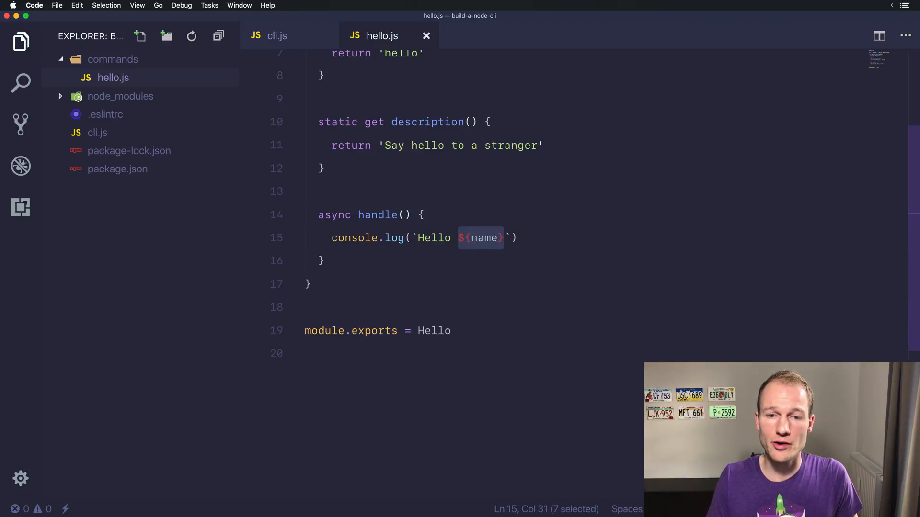
{"action": "type", "text": "Stranger"}
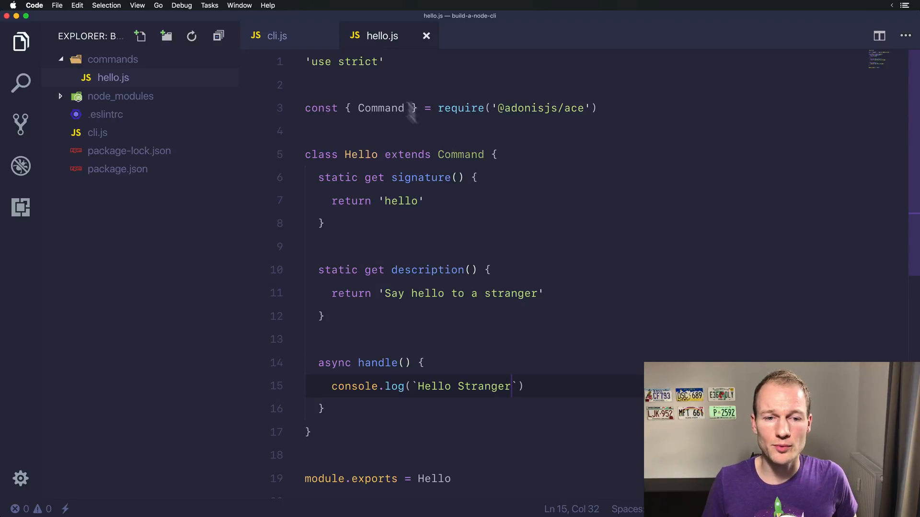
In cli.js, add ace.addCommand(require('./commands/hello')) before ace boots
{"action": "left_click", "coordinate": [276, 35]}
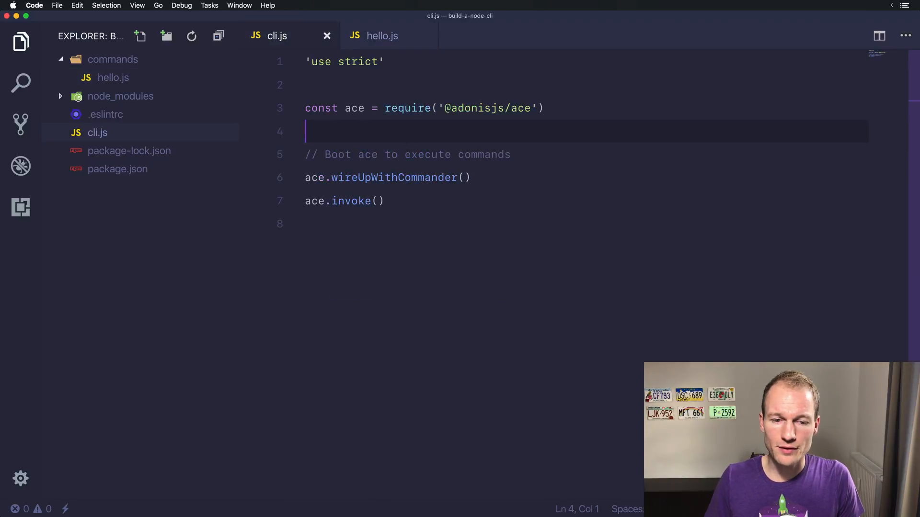
{"action": "type", "text": "ace.addCommand(require('"}
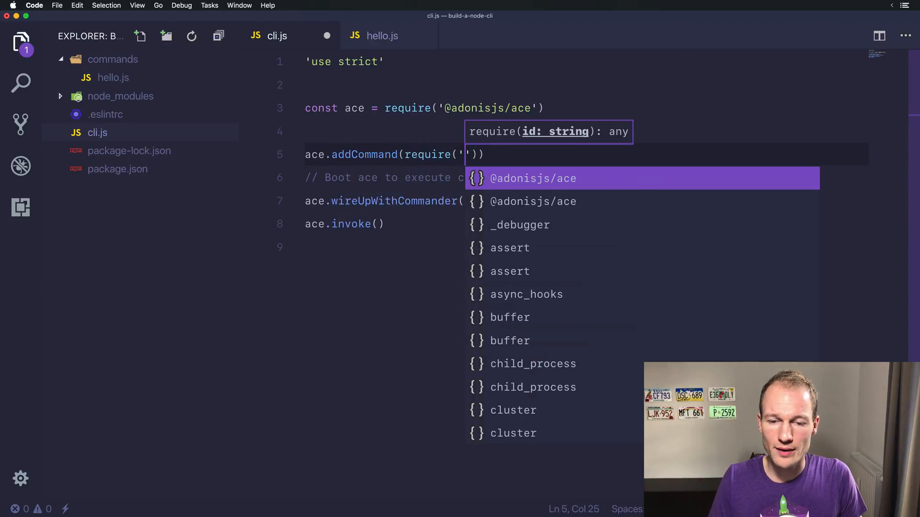
{"action": "type", "text": "./commands"}
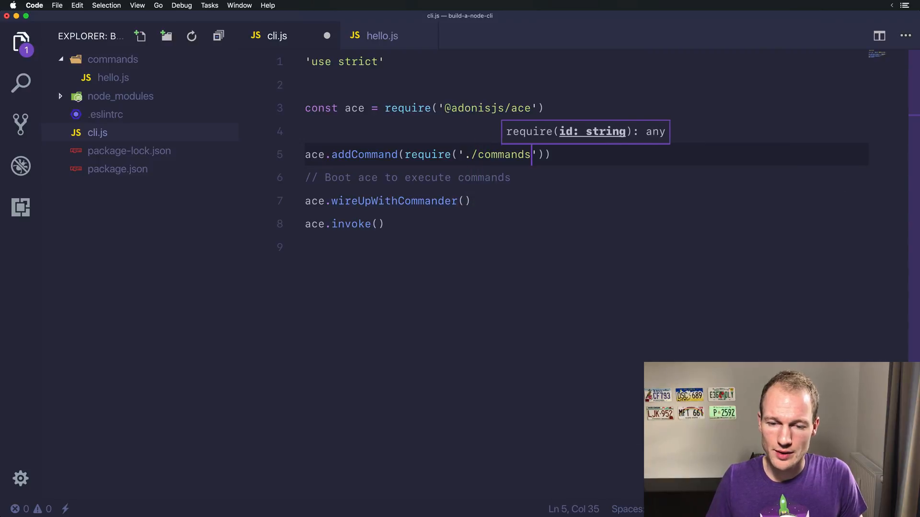
{"action": "type", "text": "/hello"}
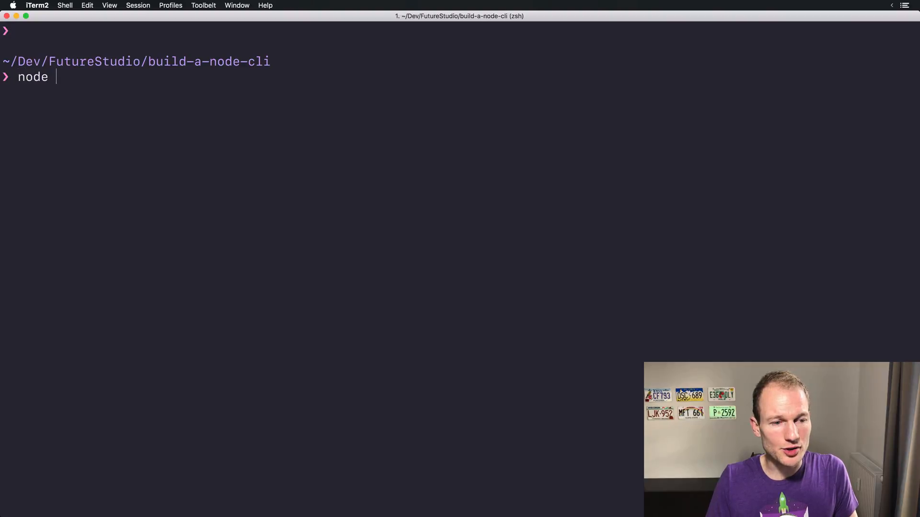
Run node cli.js so the help lists hello with 'Say hello to a stranger'
{"action": "type", "text": "cli.js"}
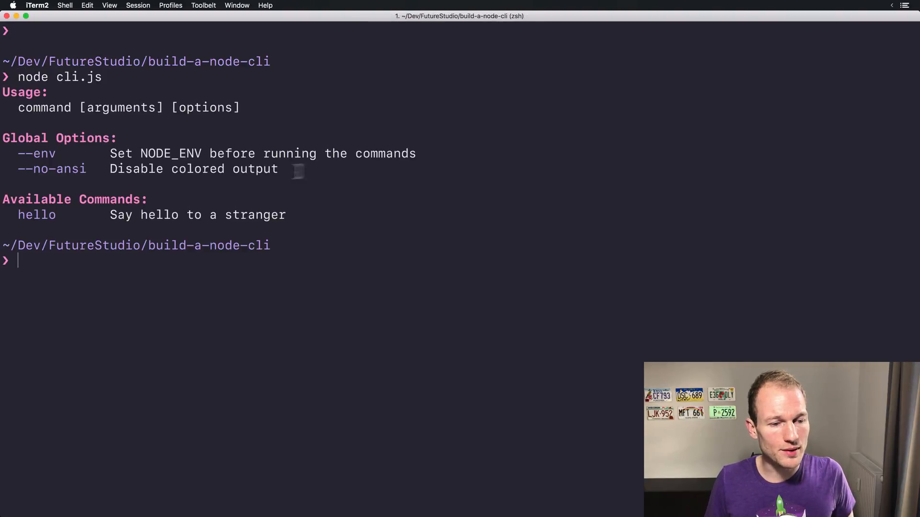
{"action": "double_click", "coordinate": [37, 215]}
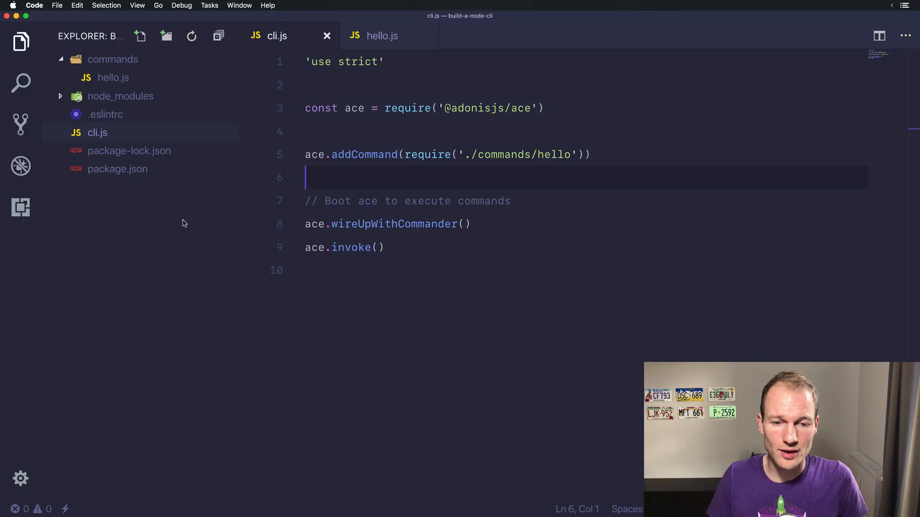
Return to hello.js to review the Hello command class
{"action": "left_click", "coordinate": [382, 35]}
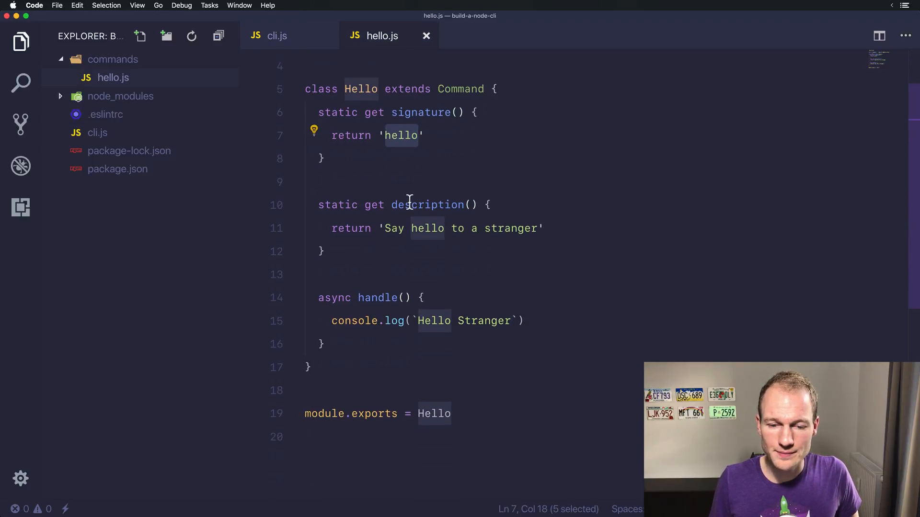
{"action": "mouse_move", "coordinate": [389, 228]}
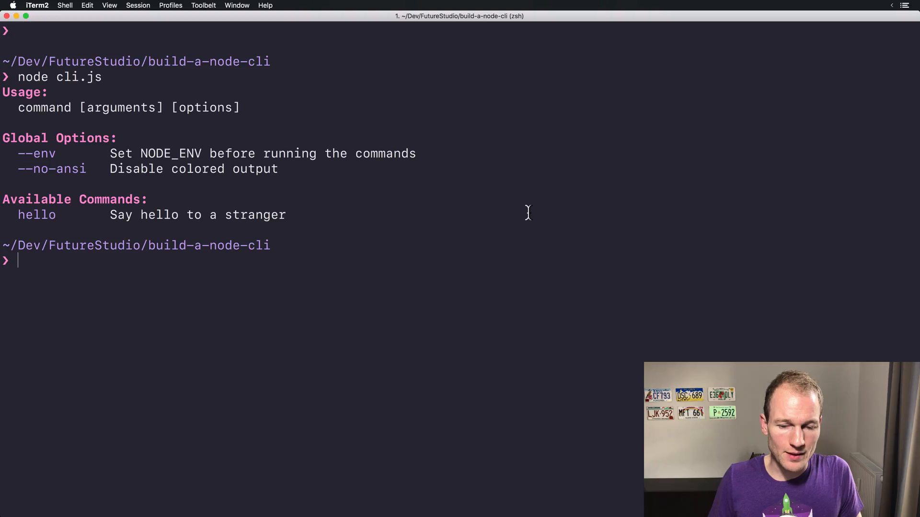
Begin composing node cli.js hello at the iTerm2 prompt
{"action": "type", "text": "node cli.js he"}
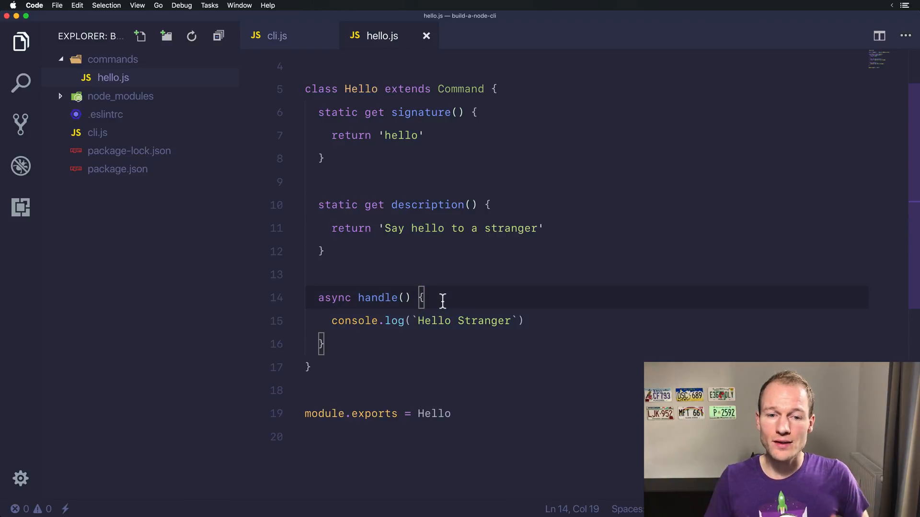
{"action": "scroll", "scroll_direction": "up", "scroll_amount": 3}
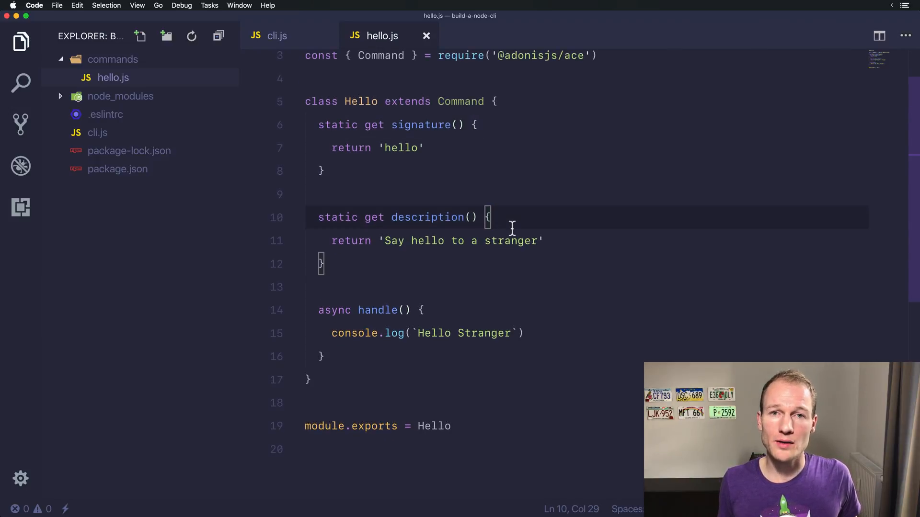
{"action": "scroll", "scroll_direction": "down", "scroll_amount": 3}
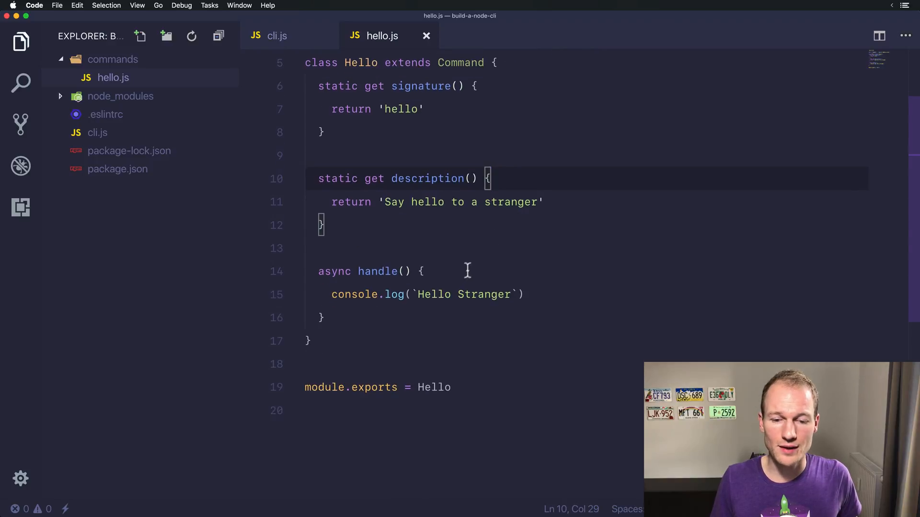
{"action": "left_click", "coordinate": [419, 271]}
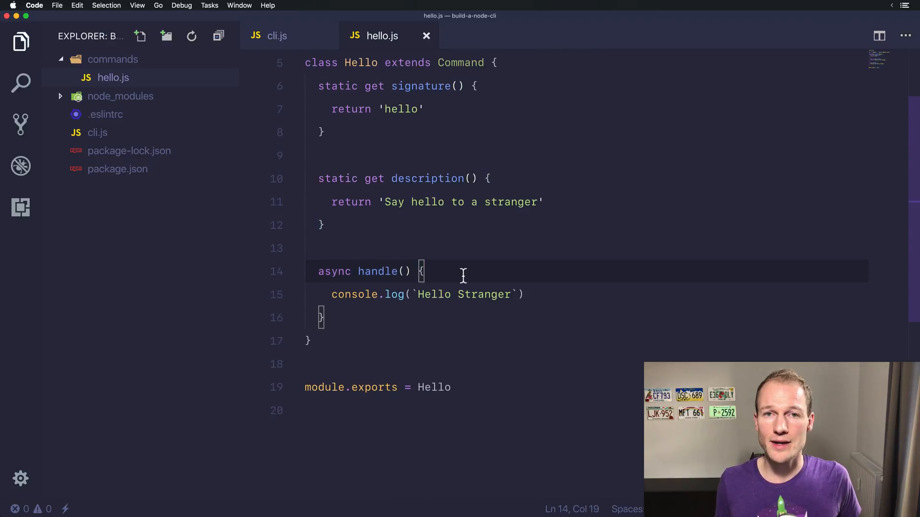